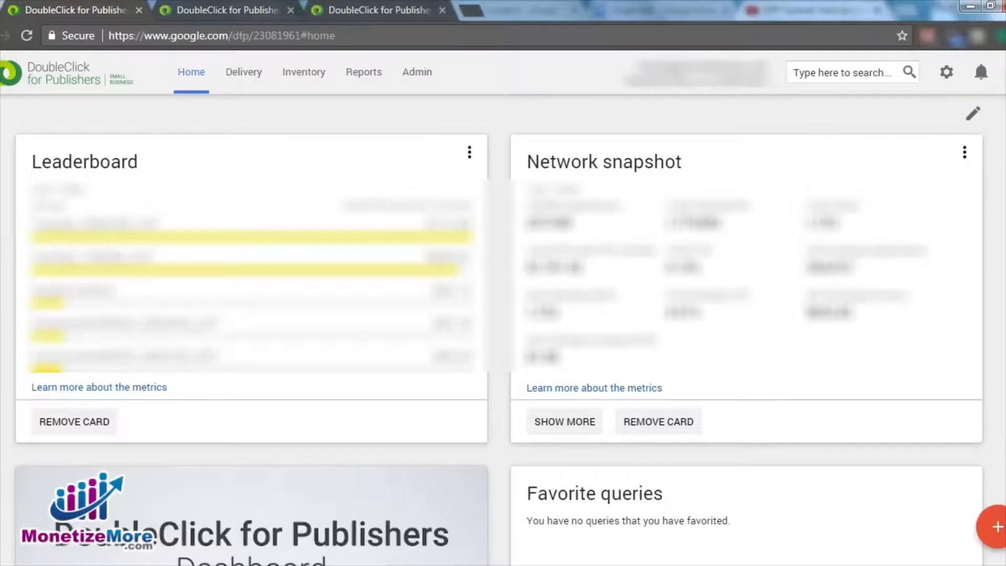
# Go to Inventory's Ad units list and start a new ad unit
pyautogui.click(304, 71)
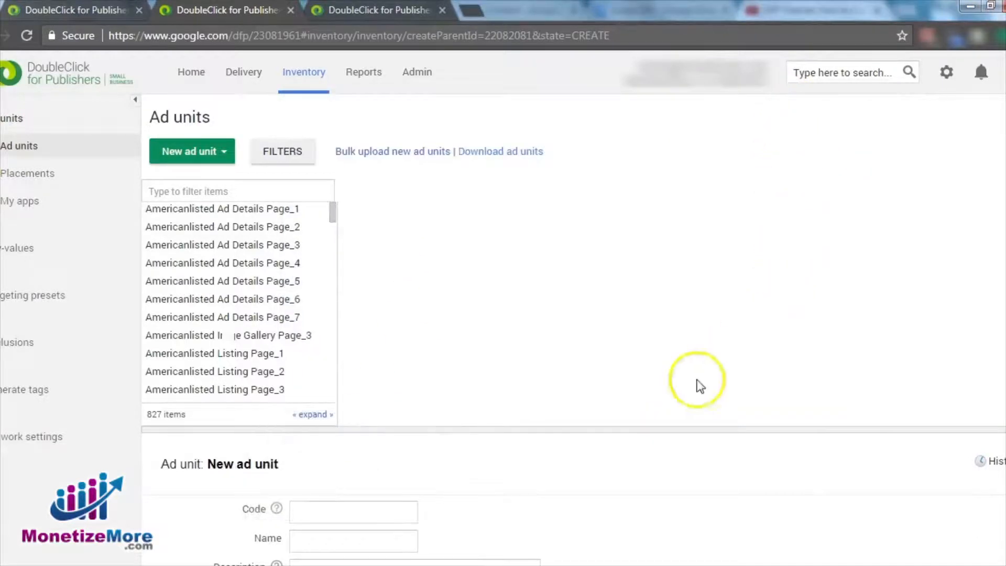
pyautogui.moveTo(580, 513)
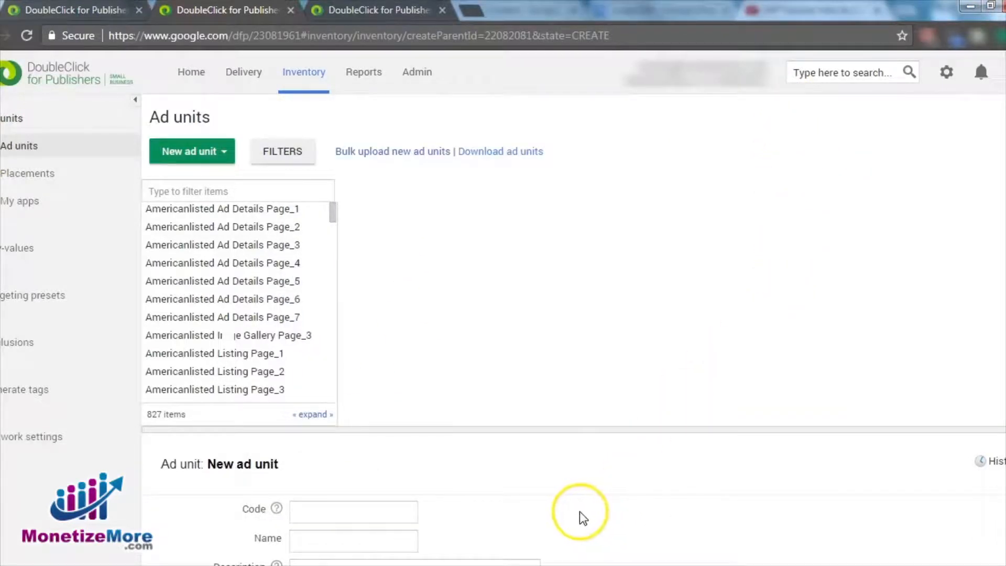
# Enter the ad unit code, correct it to mrp_tracking, and select it for reuse
pyautogui.write('mrpoll_tracking')
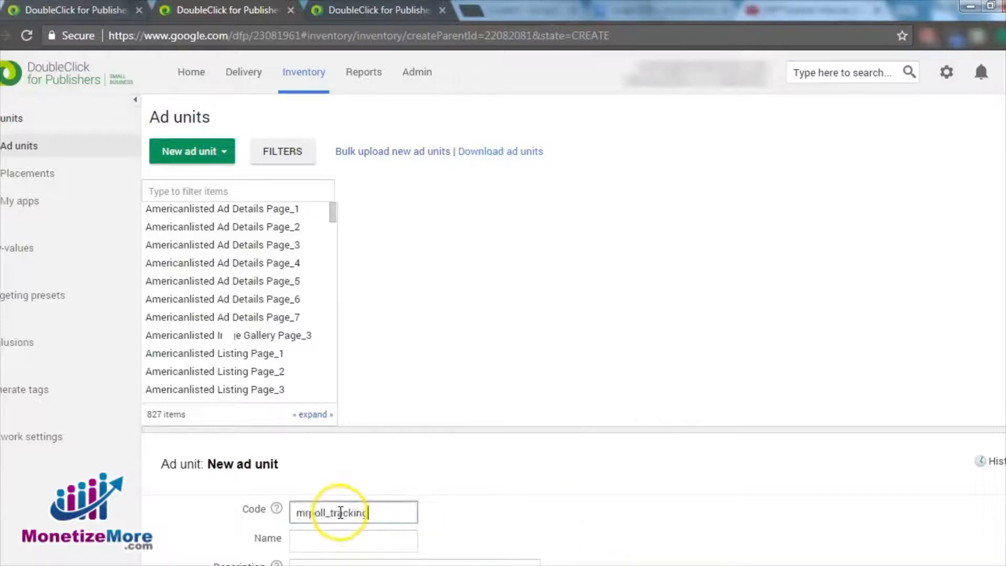
pyautogui.click(353, 540)
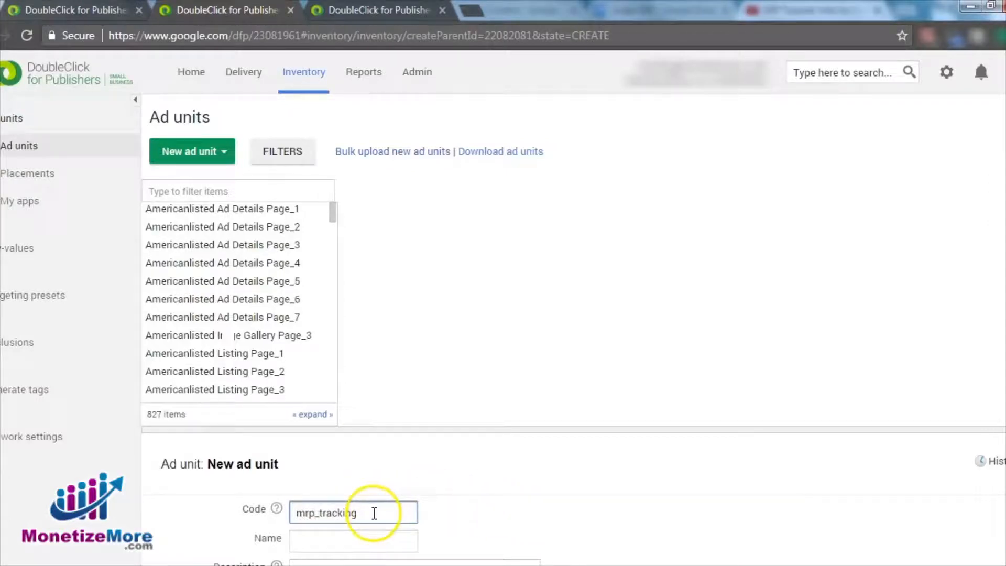
pyautogui.doubleClick(326, 512)
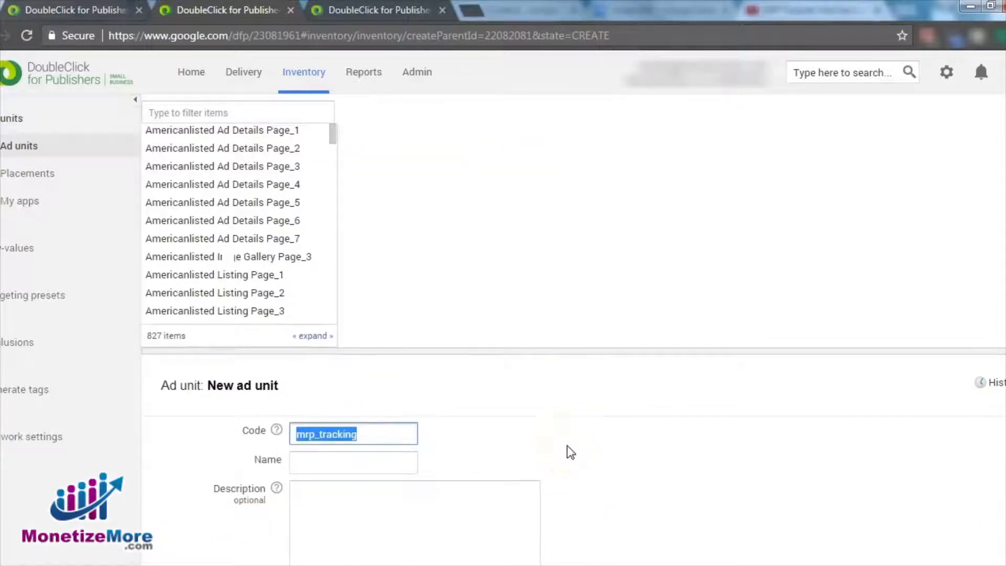
# Name the ad unit mrp_tracking and give it the single 1x1 (Custom) size
pyautogui.scroll(-3)
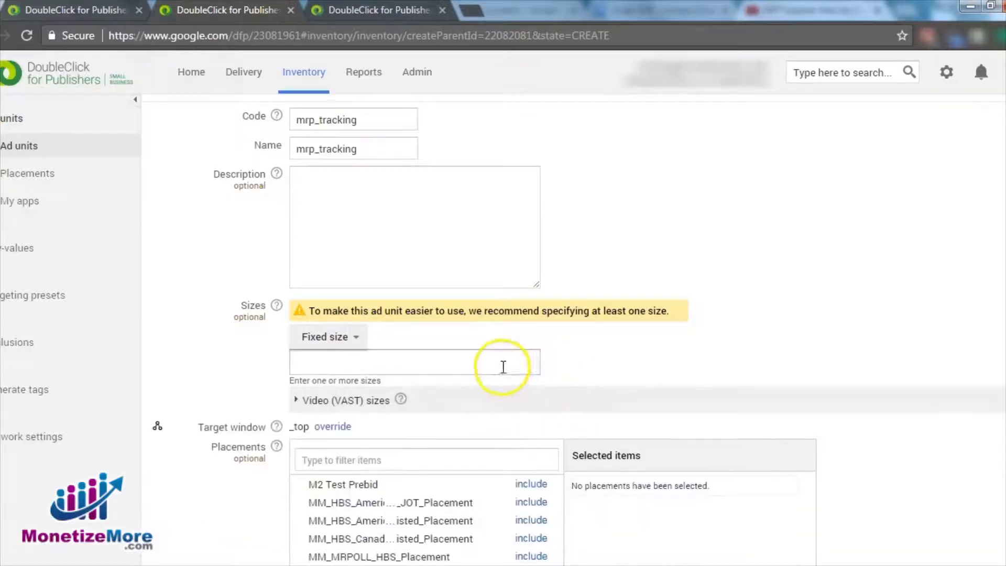
pyautogui.click(414, 363)
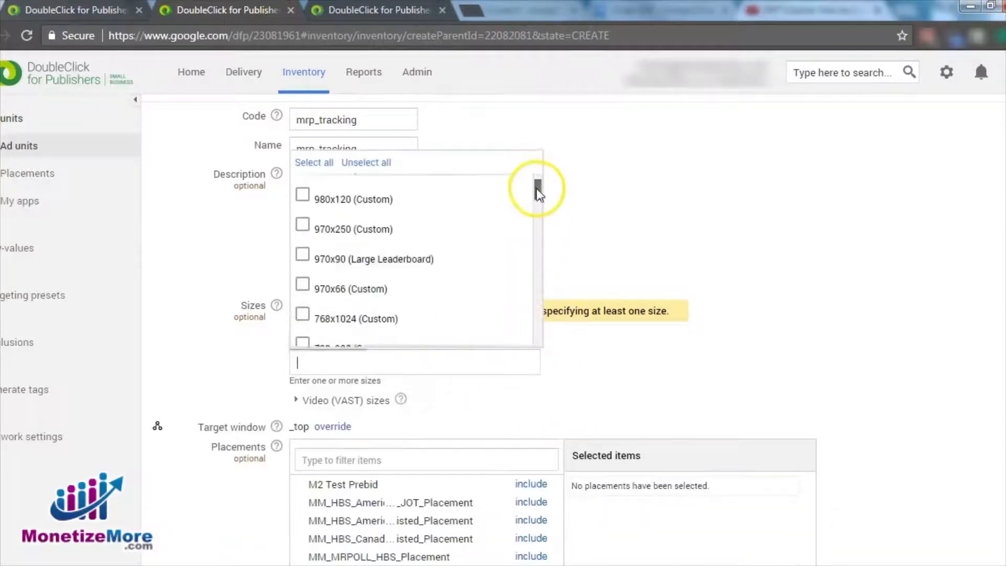
pyautogui.scroll(-3)
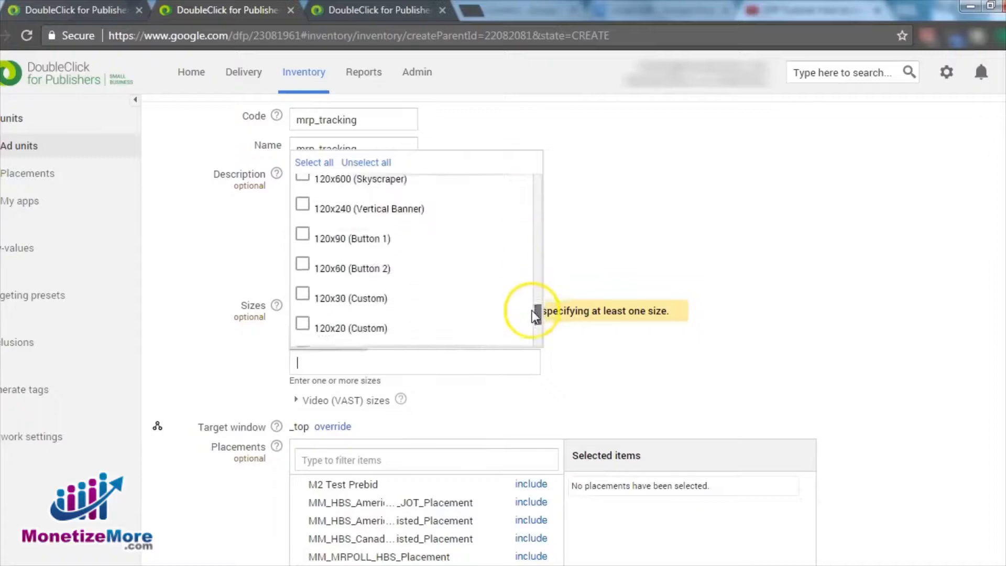
pyautogui.scroll(-3)
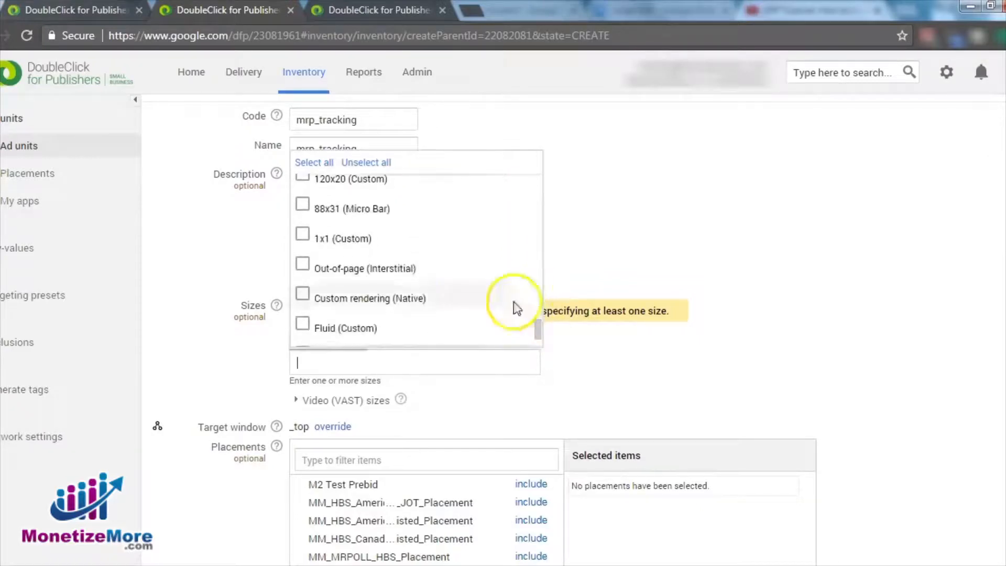
pyautogui.click(302, 234)
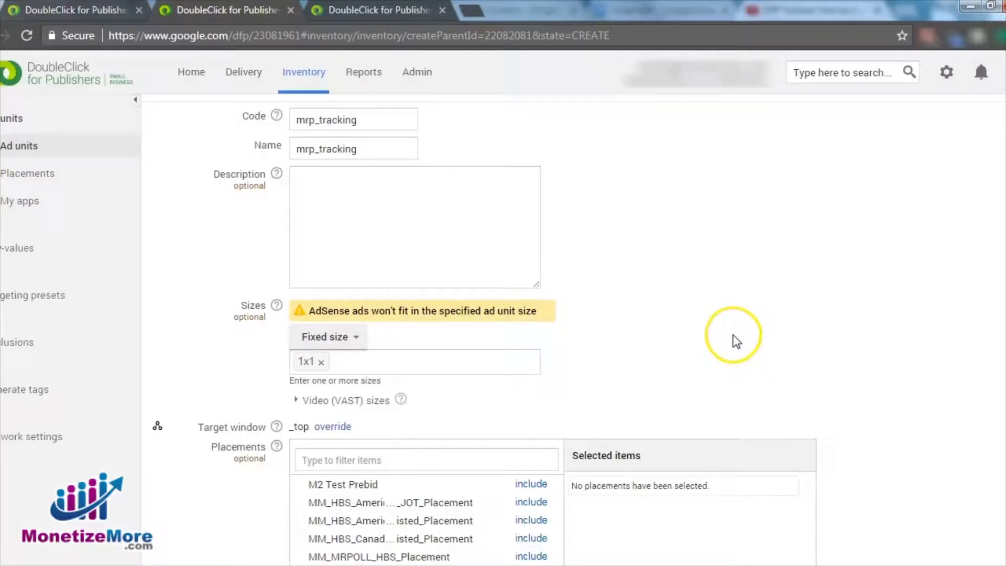
pyautogui.moveTo(736, 340)
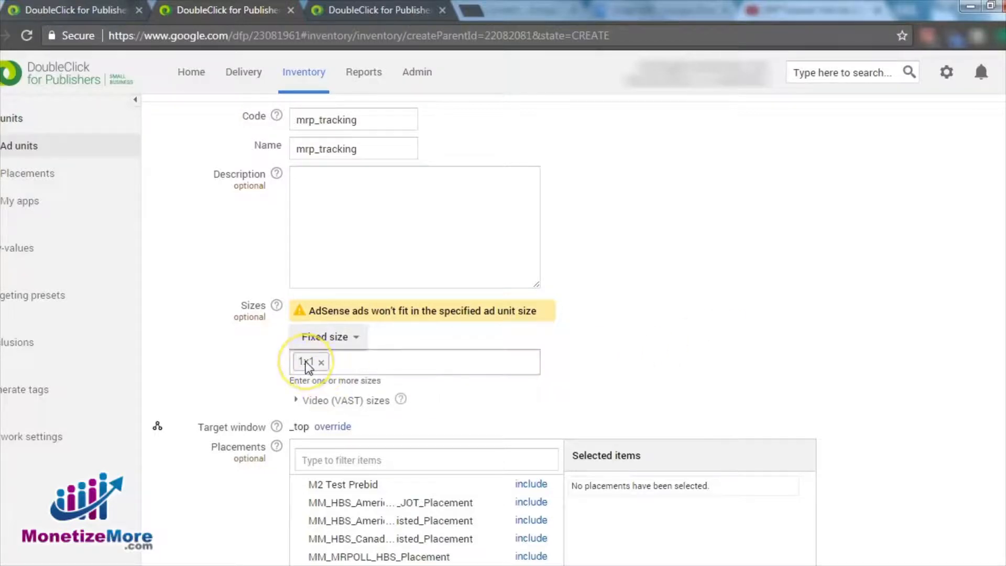
pyautogui.scroll(-3)
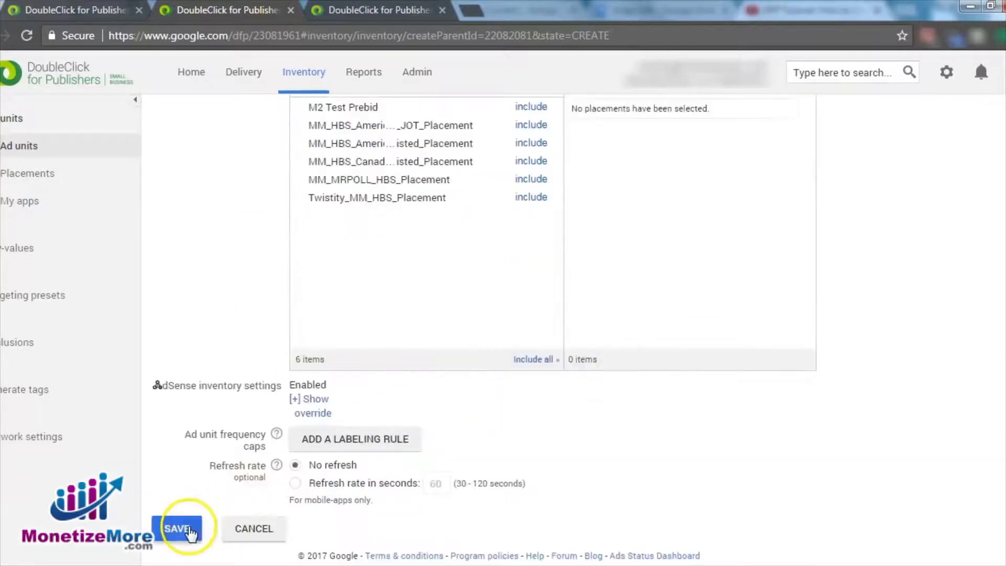
# Save the mrp_tracking ad unit and move to the MrPoll_AdSense order
pyautogui.click(179, 528)
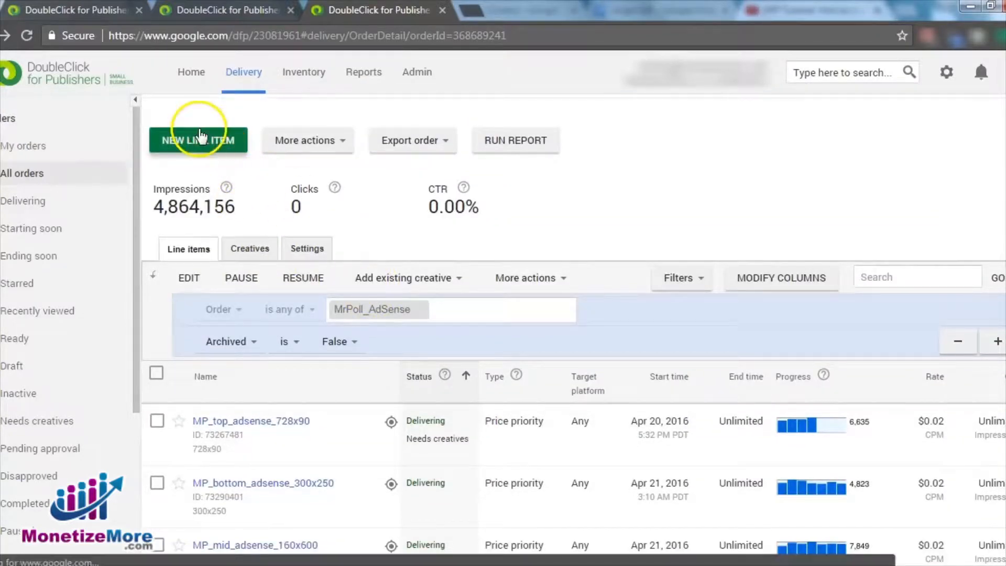
# Create a click-tracking-only line item running 7/8/17–7/15/17 with a 1,000-click quantity
pyautogui.click(198, 139)
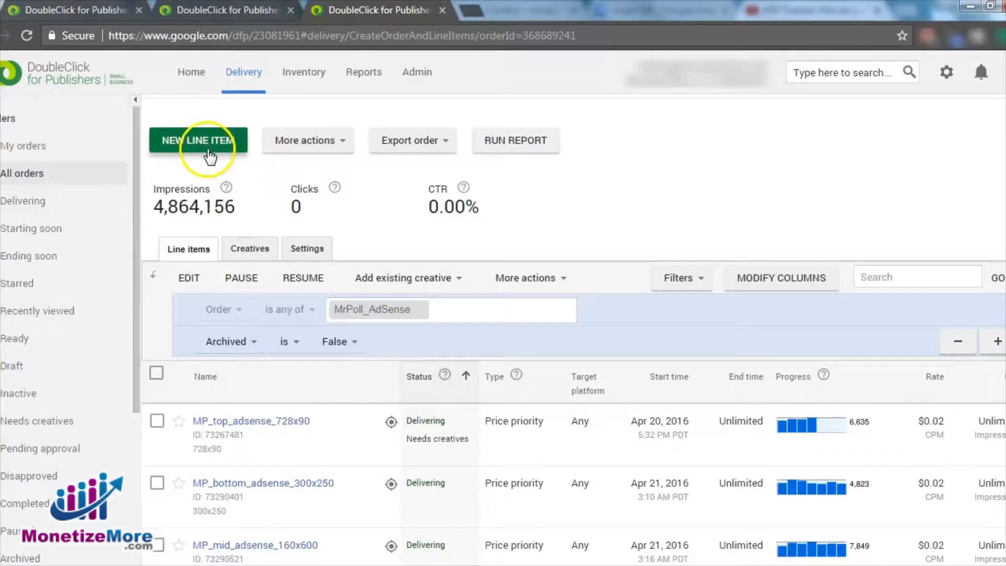
pyautogui.click(198, 139)
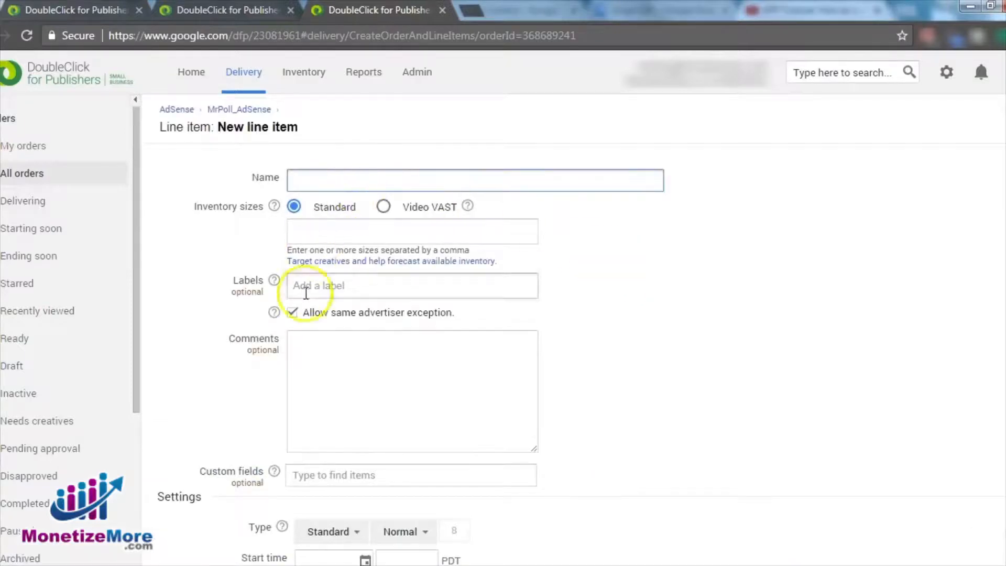
pyautogui.scroll(-3)
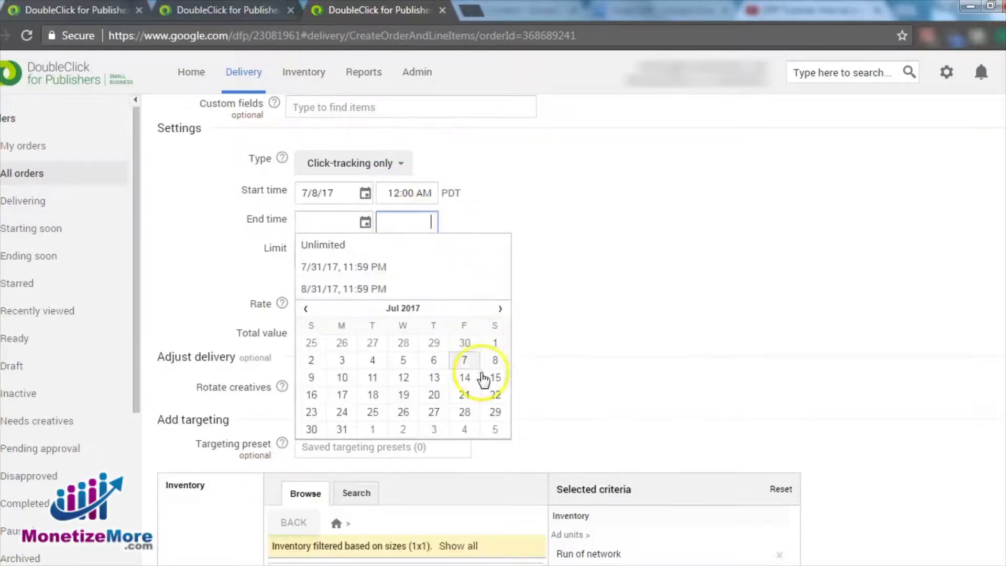
pyautogui.click(495, 377)
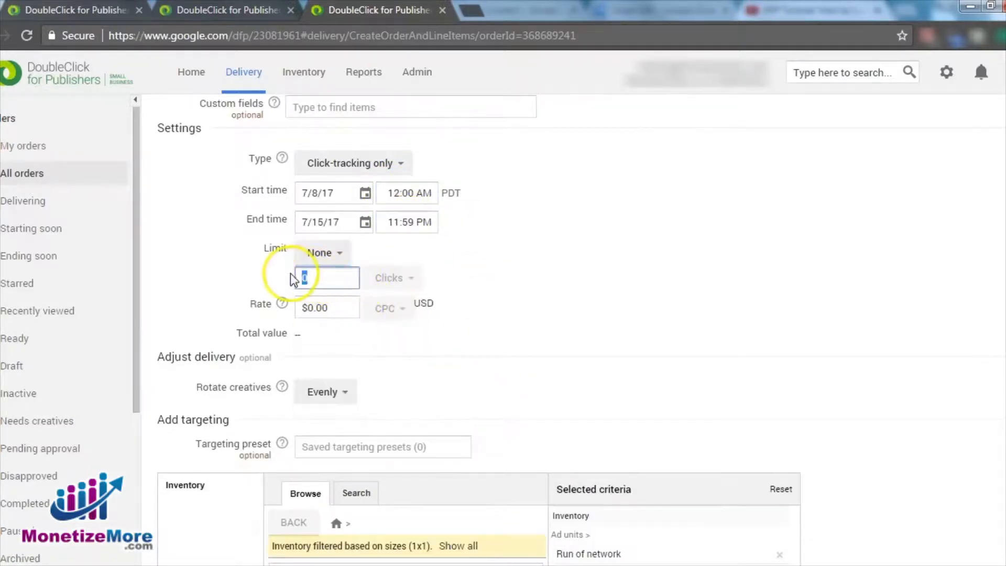
pyautogui.write('1,000')
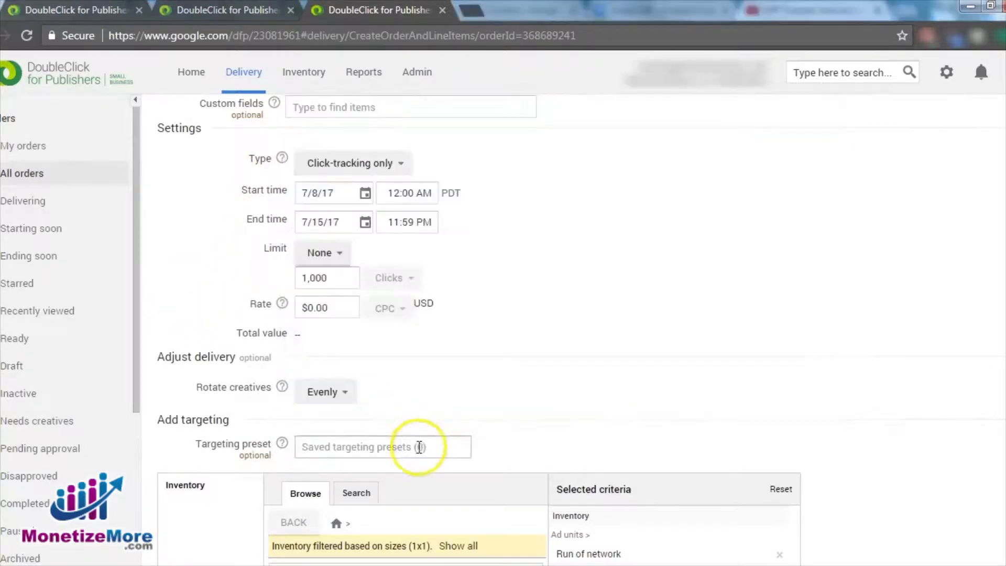
pyautogui.scroll(-3)
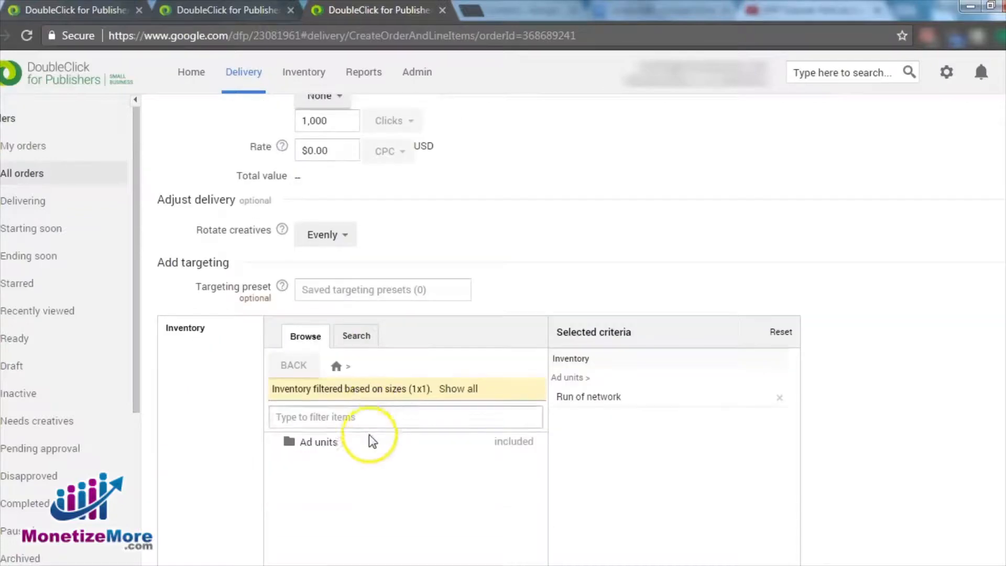
# Filter ad units for 'trac' and target only mrp_tracking instead of Run of network
pyautogui.click(317, 442)
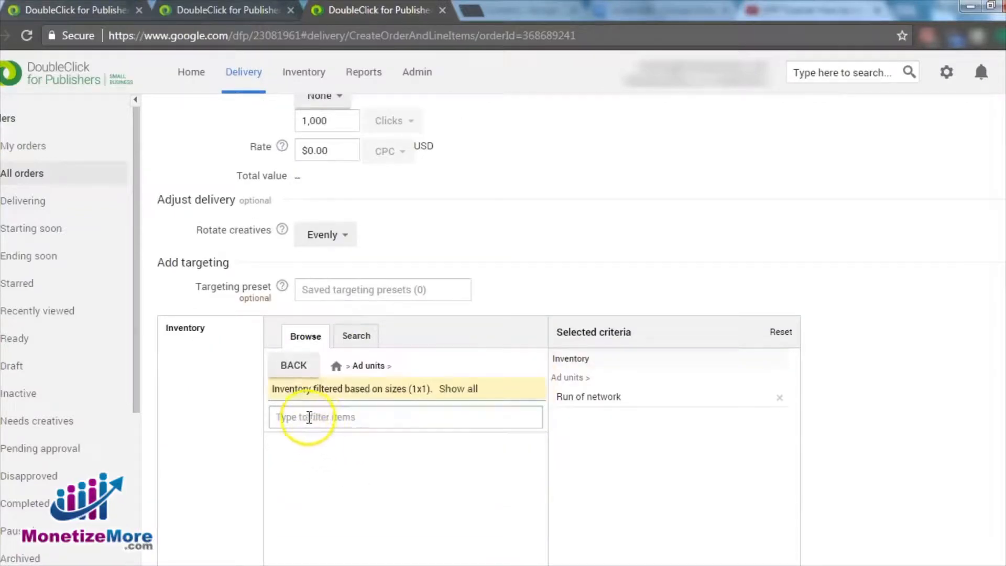
pyautogui.write('trac')
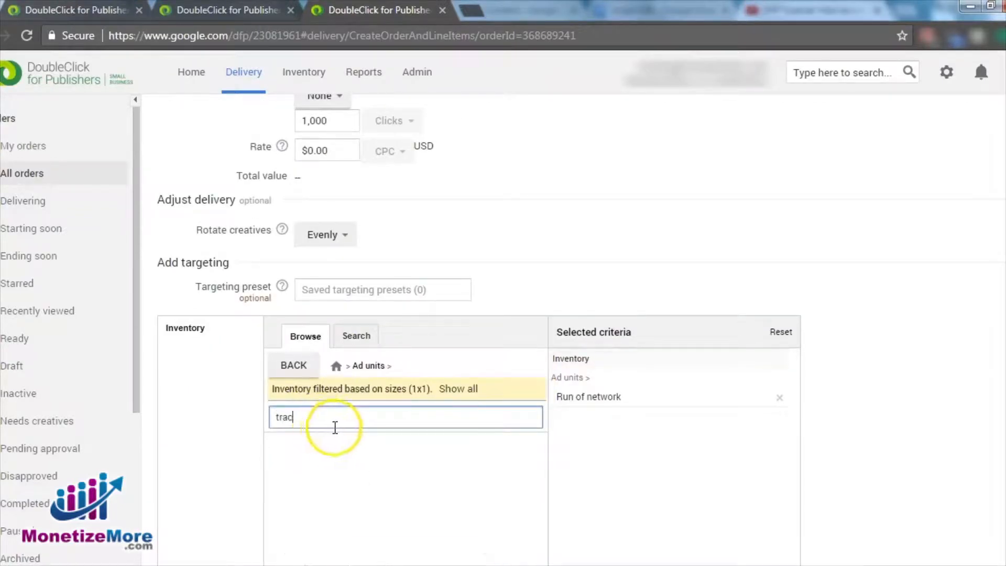
pyautogui.write('trac')
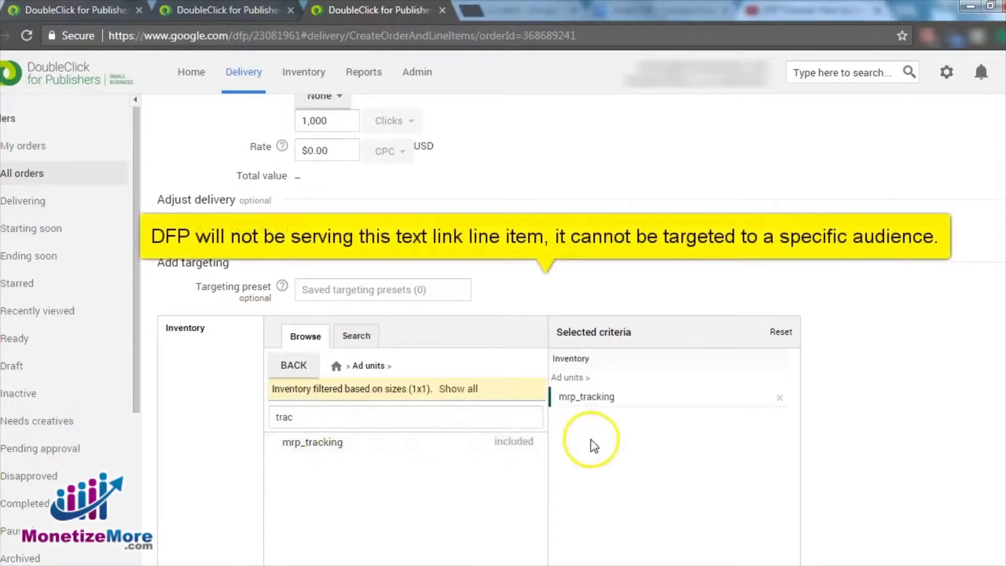
pyautogui.scroll(-3)
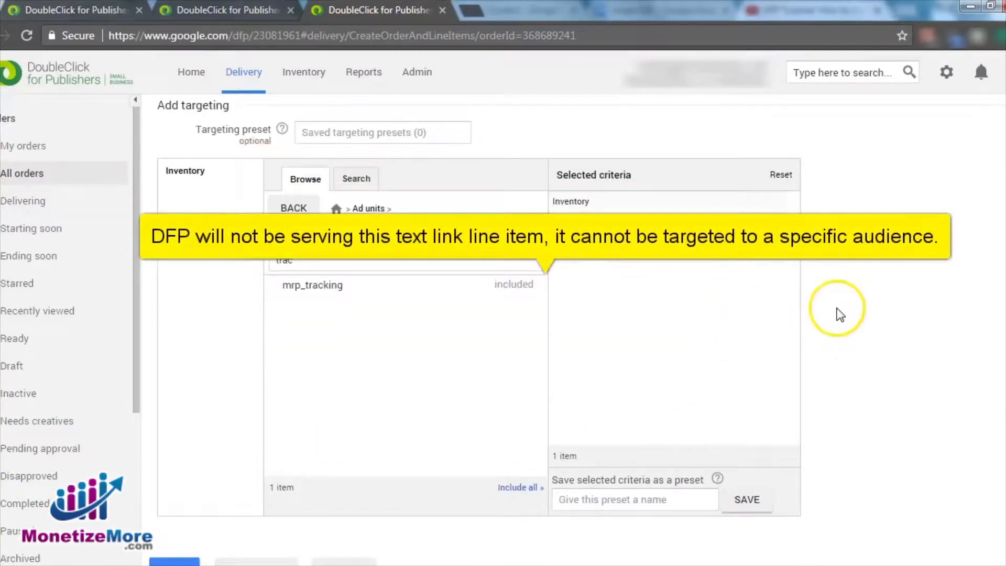
pyautogui.moveTo(810, 318)
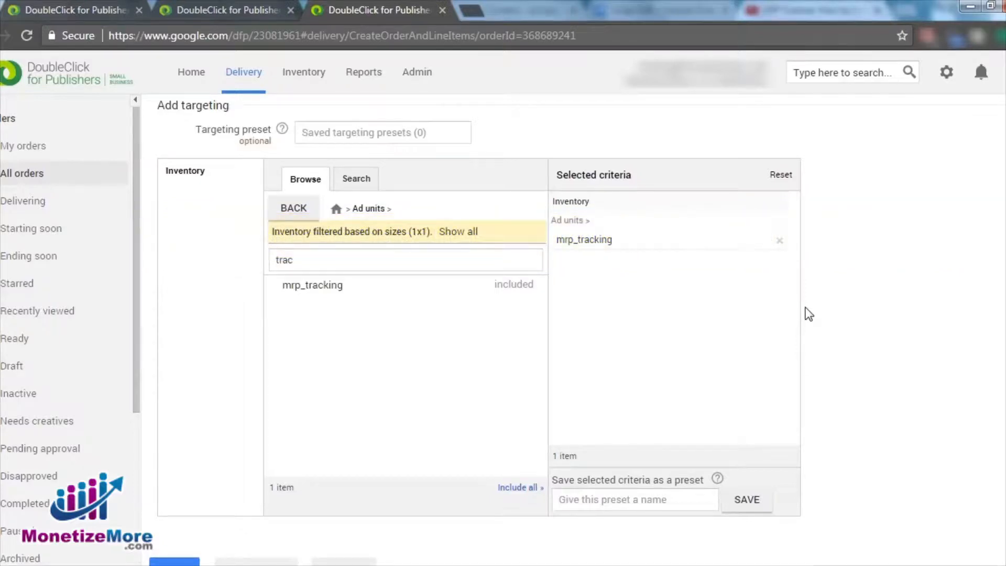
pyautogui.click(257, 521)
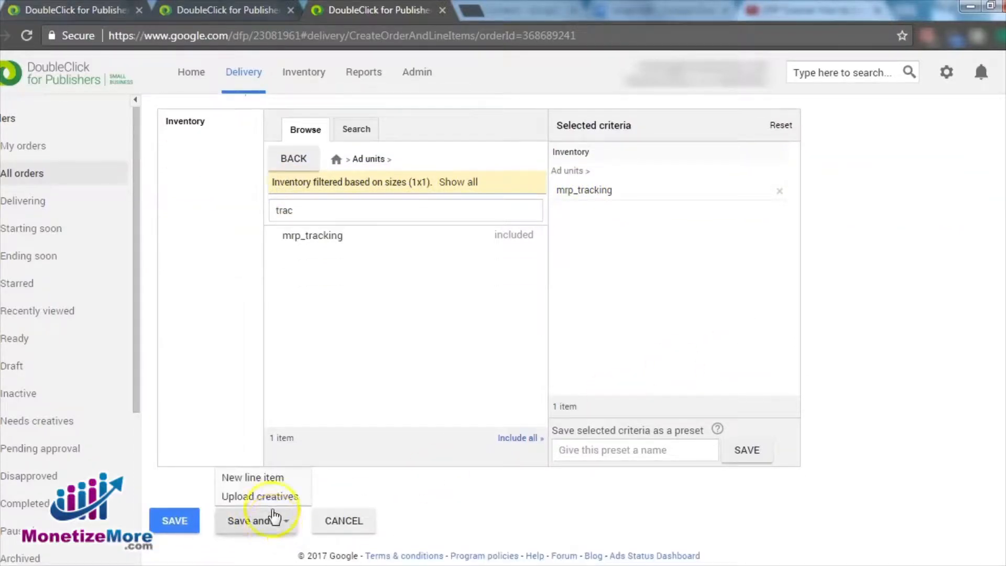
# Save the MP_tracking line item with Upload creatives and fill creative name MP_tracking, URL mytestlink.com
pyautogui.click(252, 477)
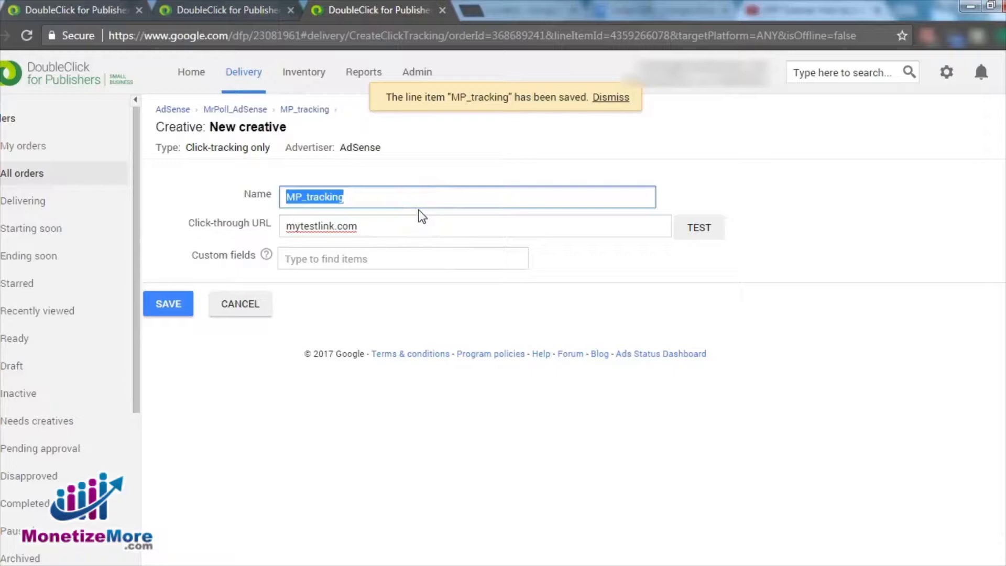
pyautogui.click(475, 225)
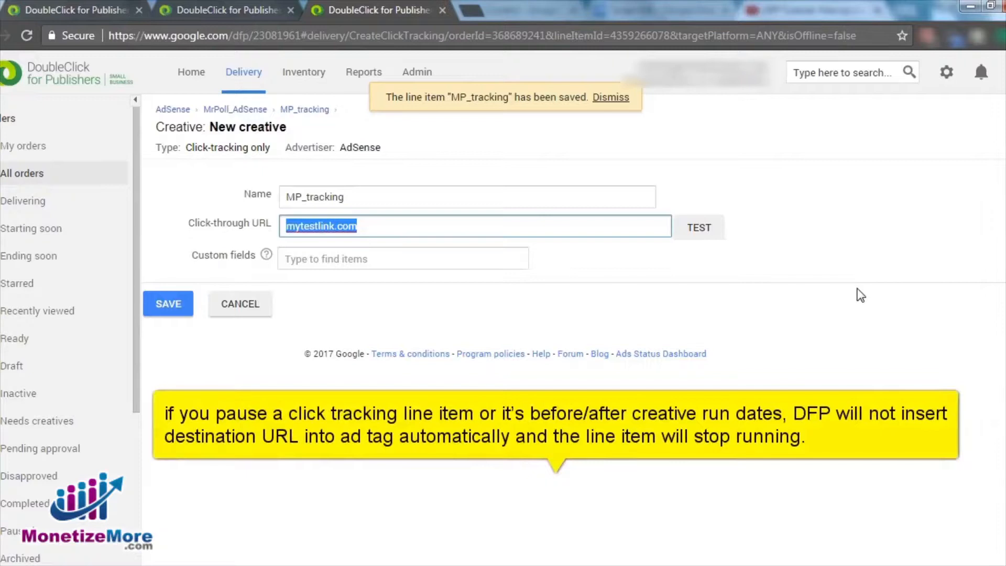
pyautogui.moveTo(851, 293)
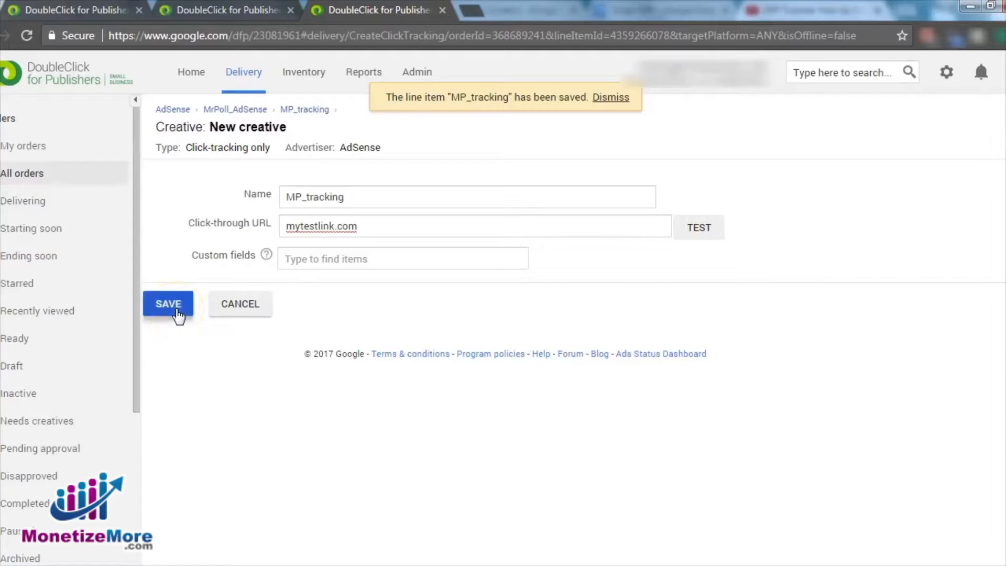
# Save the click-tracking-only MP_tracking creative pointing to mytestlink.com
pyautogui.click(167, 304)
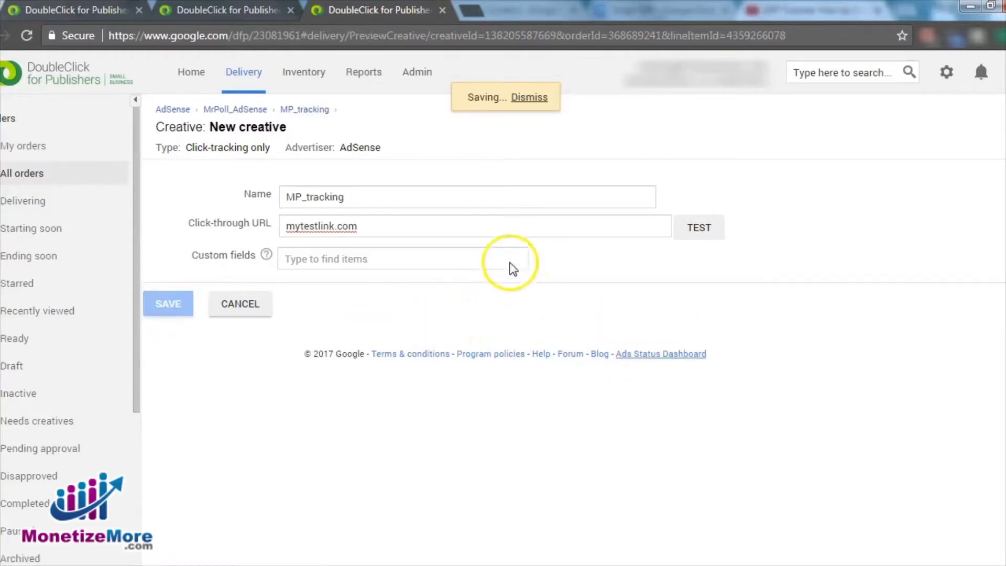
pyautogui.click(168, 304)
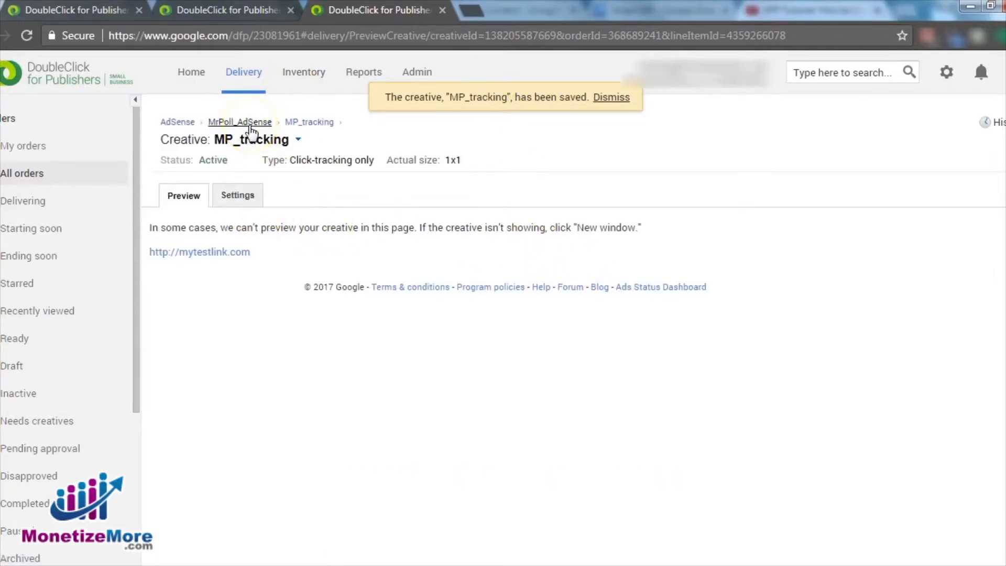
# Return to the MrPoll_AdSense order and reopen the MP_tracking line item
pyautogui.click(239, 122)
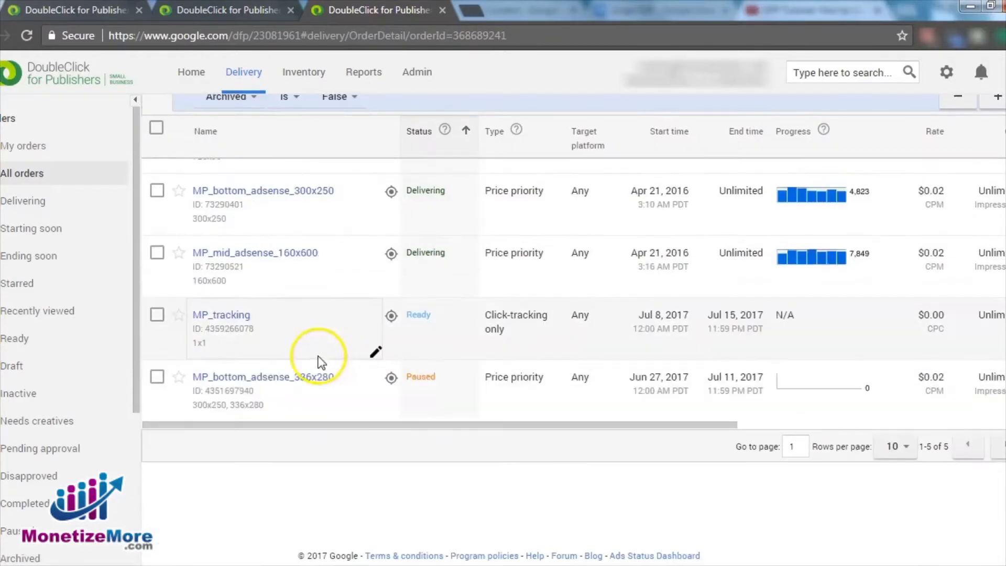
pyautogui.click(221, 314)
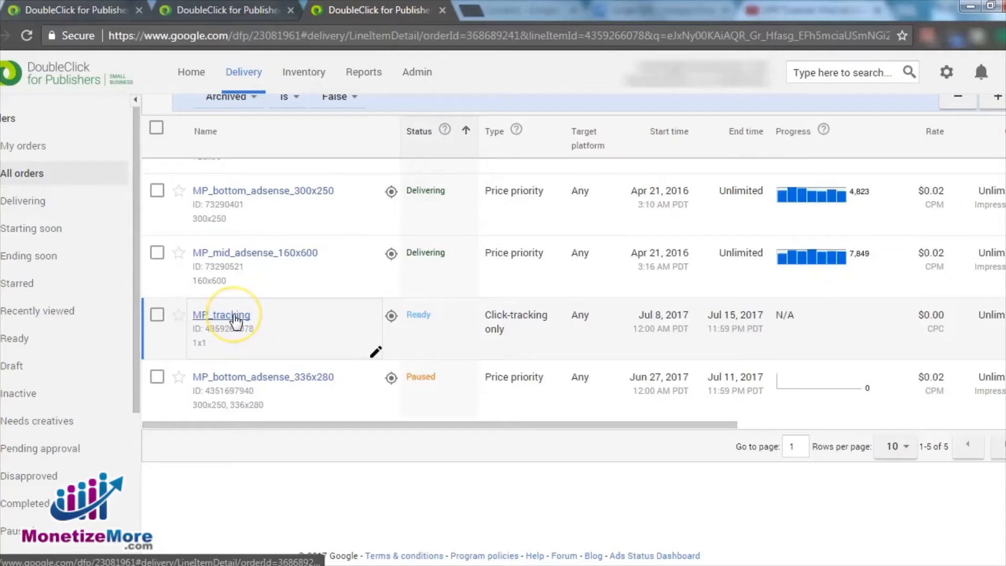
pyautogui.click(221, 314)
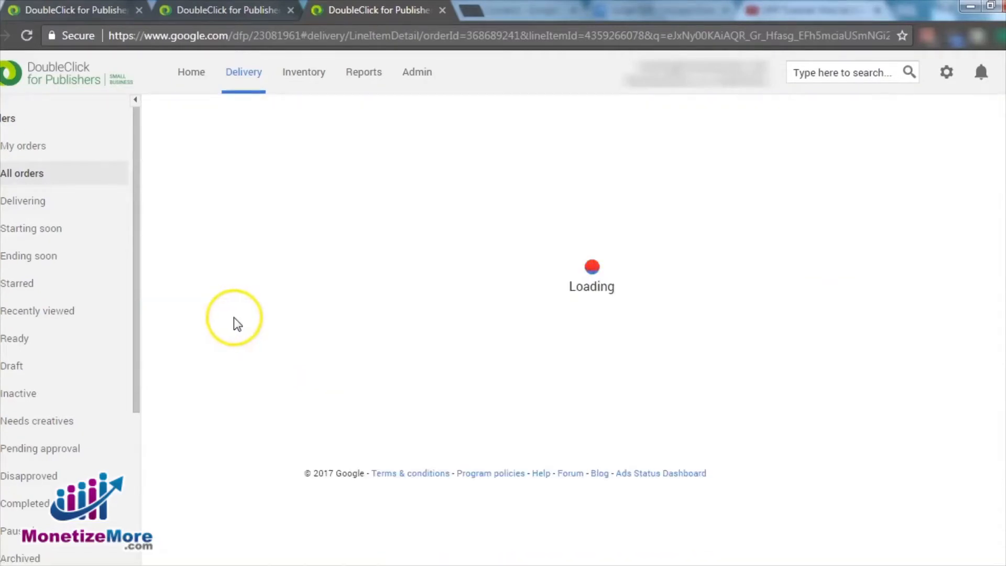
pyautogui.moveTo(357, 348)
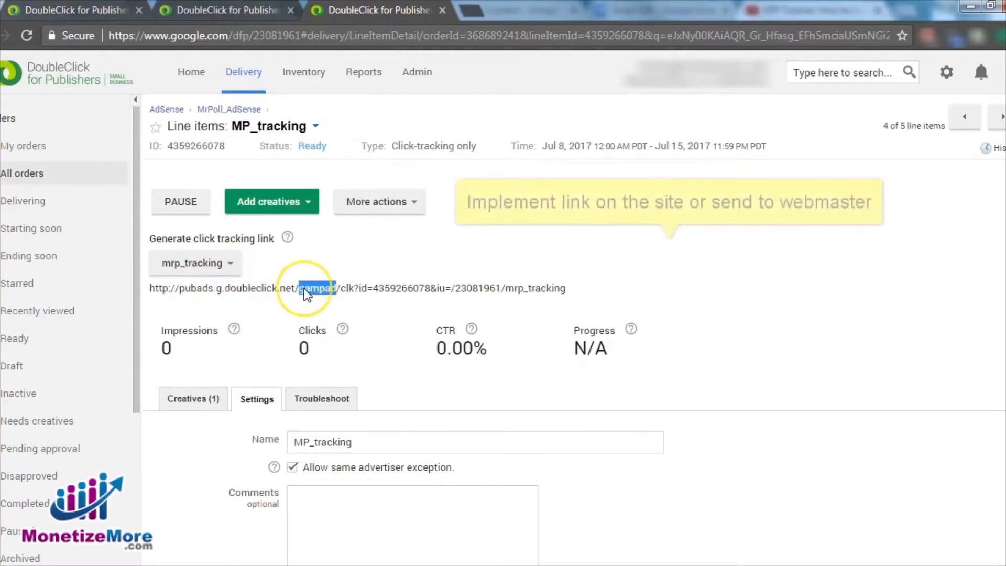
# Select and copy the generated click tracking link for the mrp_tracking ad unit
pyautogui.tripleClick(357, 288)
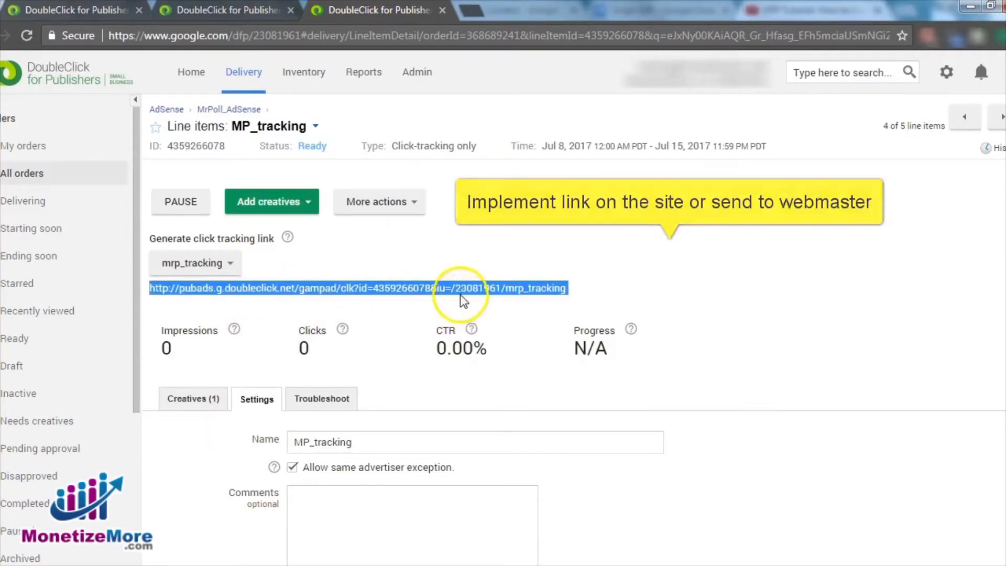
pyautogui.moveTo(525, 293)
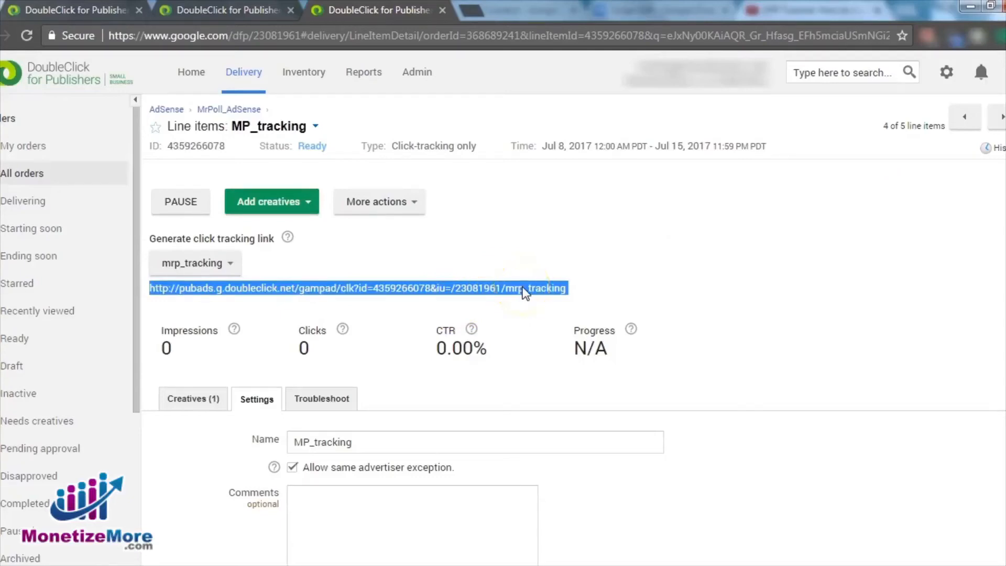
pyautogui.moveTo(852, 293)
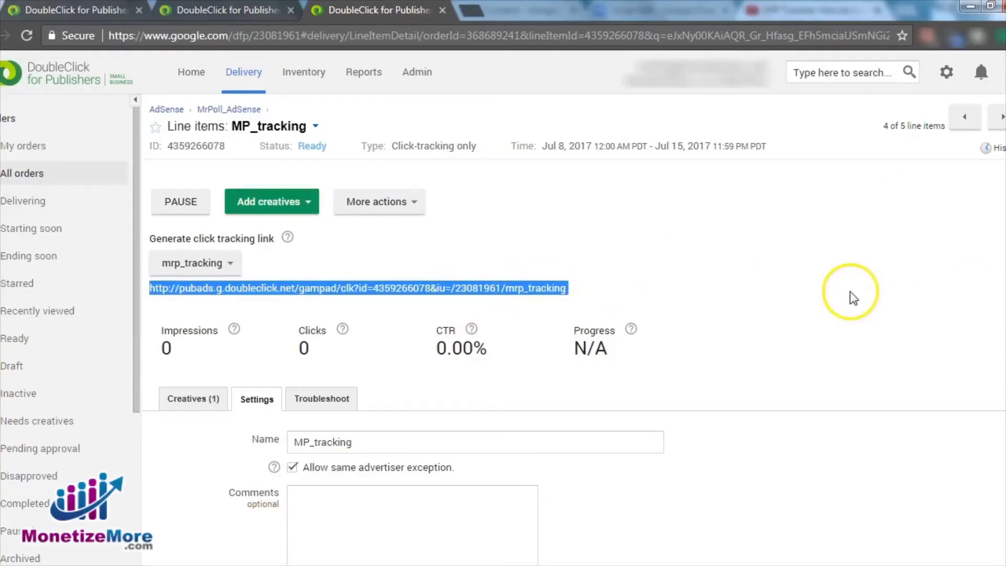
pyautogui.click(852, 296)
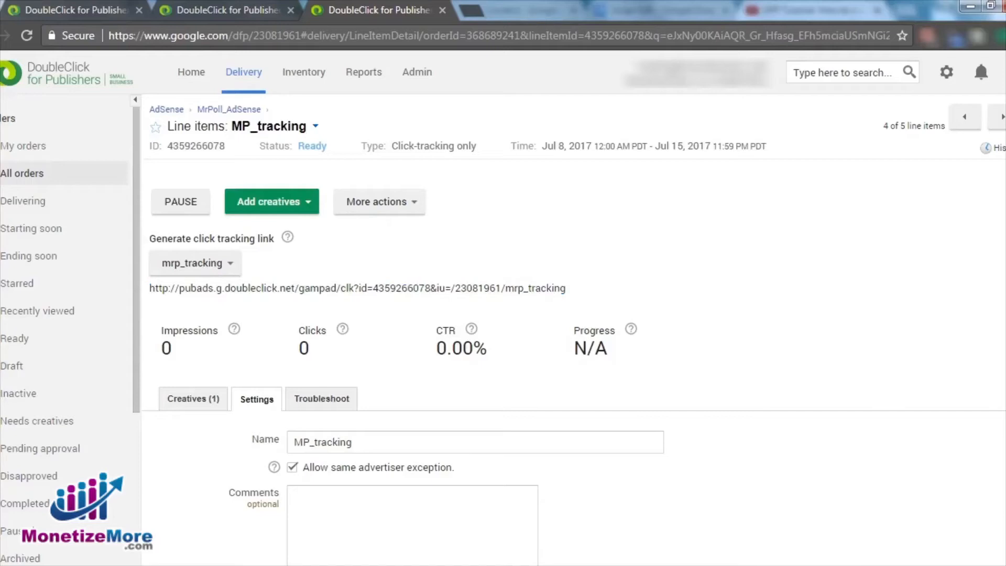